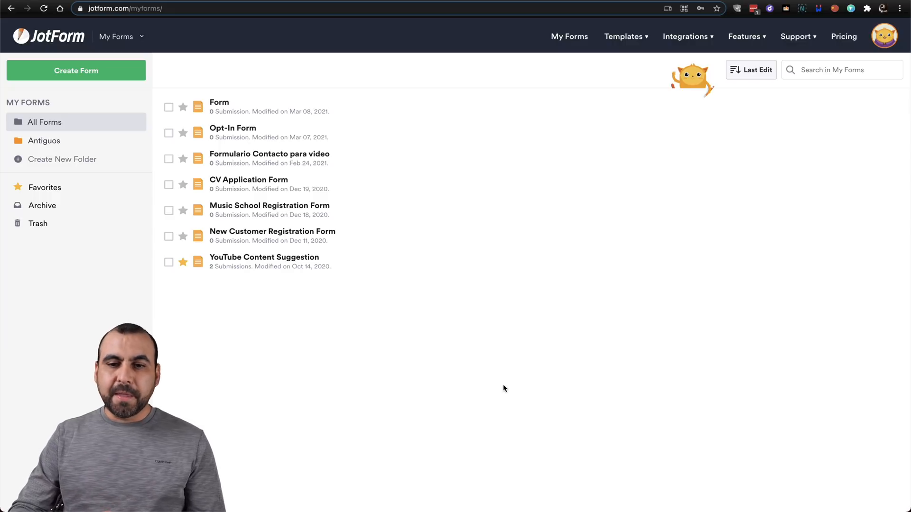
mouse_move(635, 102)
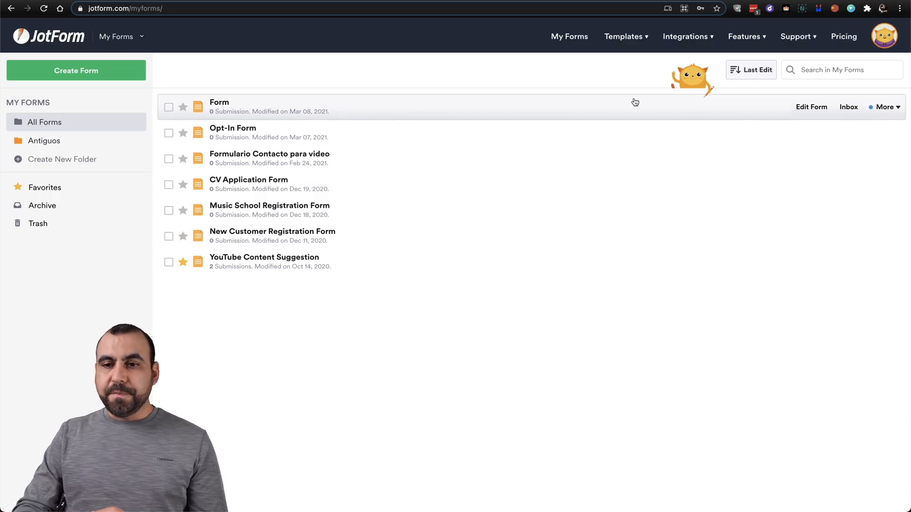
- Edit the form named 'Form' in the Form Builder, showing Name, Email and Submit
click(812, 108)
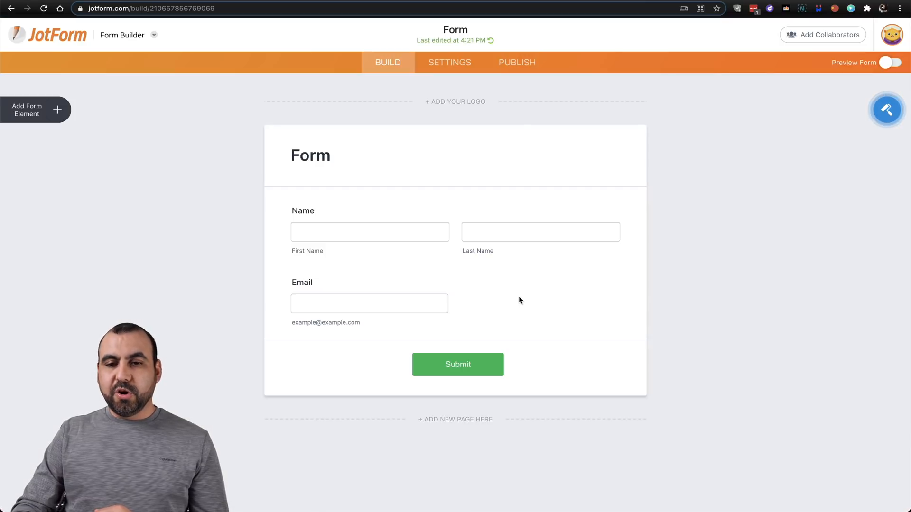
- Go to the Publish page with the form's Quick Share direct link
click(516, 62)
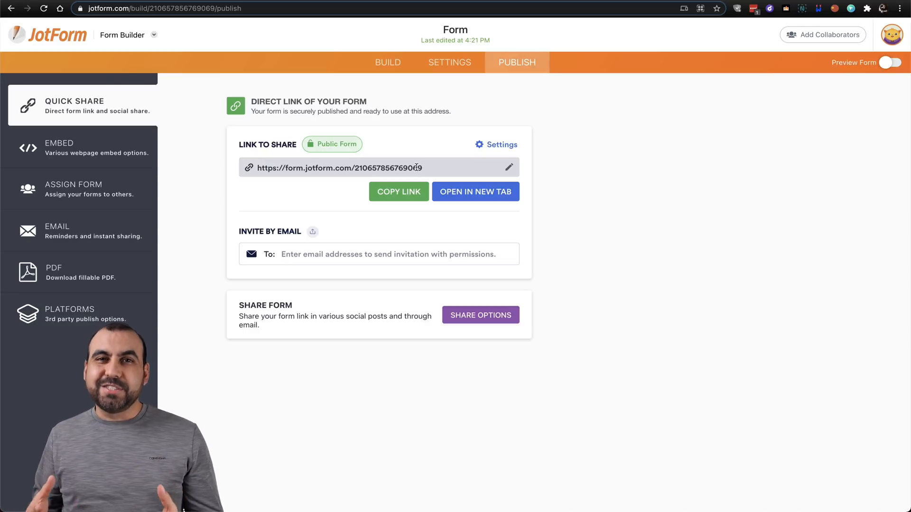
mouse_move(509, 167)
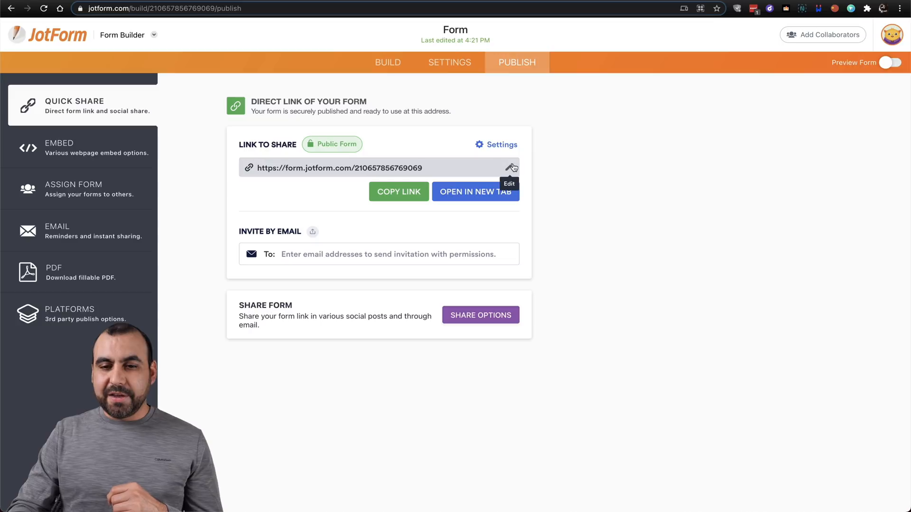
- Customize the direct link to form.jotform.com/SaaSMaster/formforjotform and apply it
click(511, 168)
text(SaaSMa...)
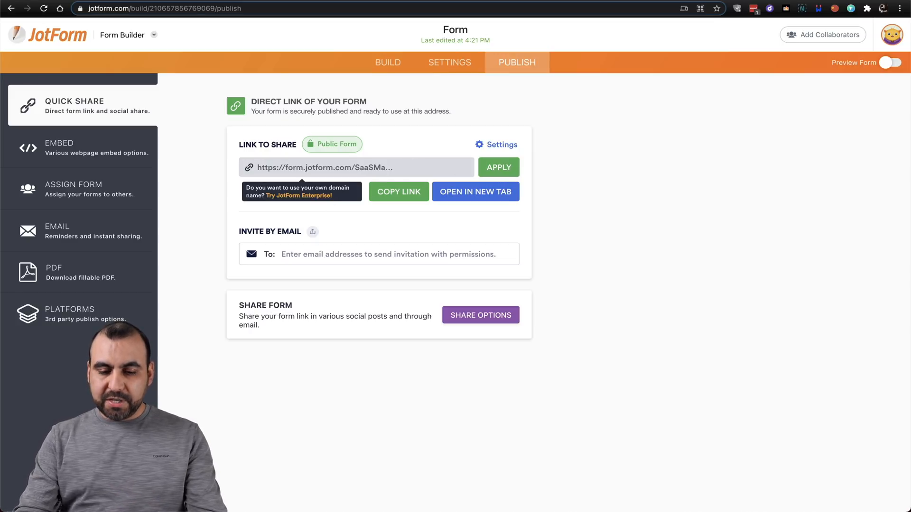
text(form)
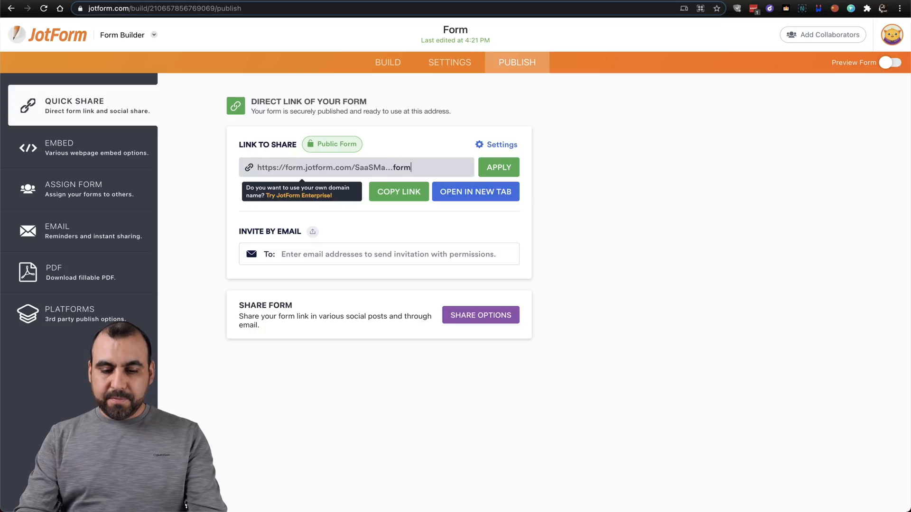
text(forjotform)
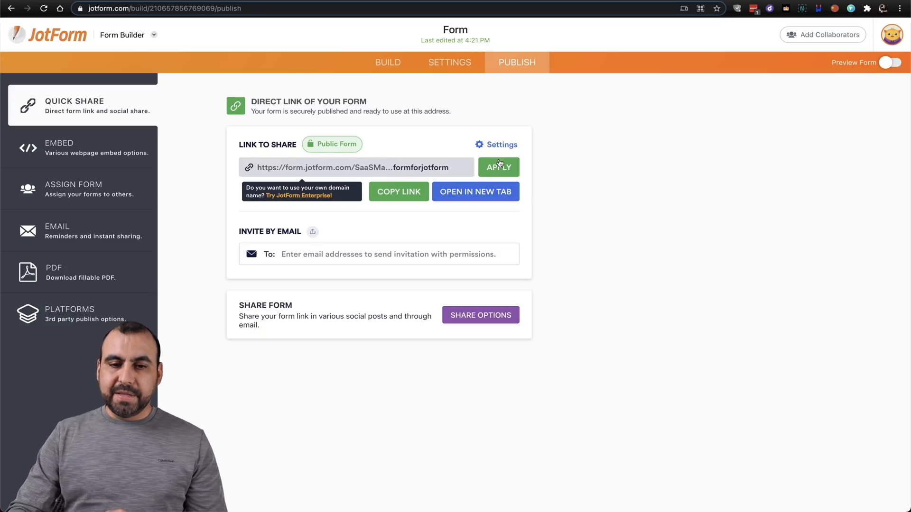
click(498, 167)
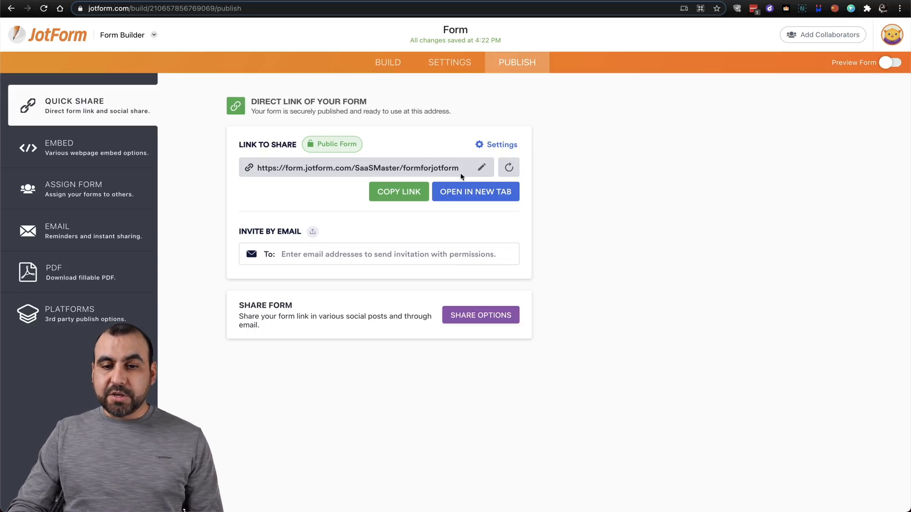
- Copy the custom link and load it in a new incognito Chrome window
click(398, 191)
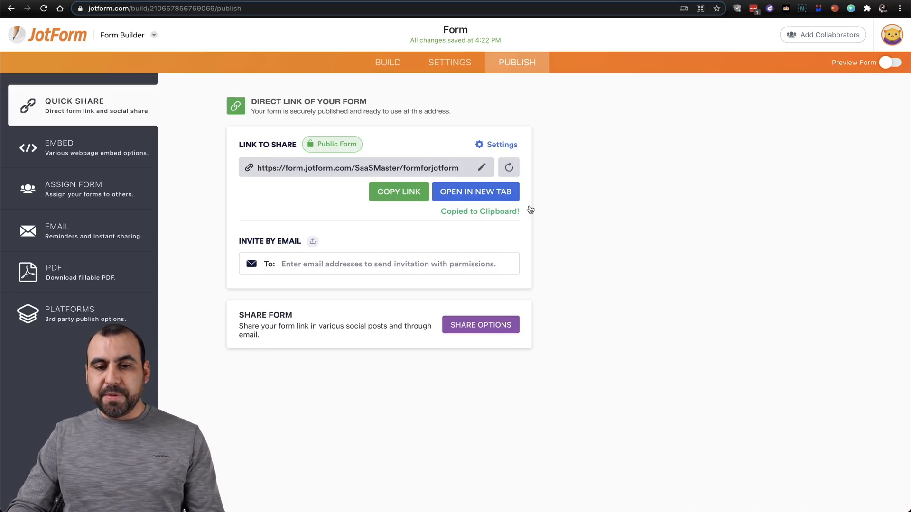
click(475, 192)
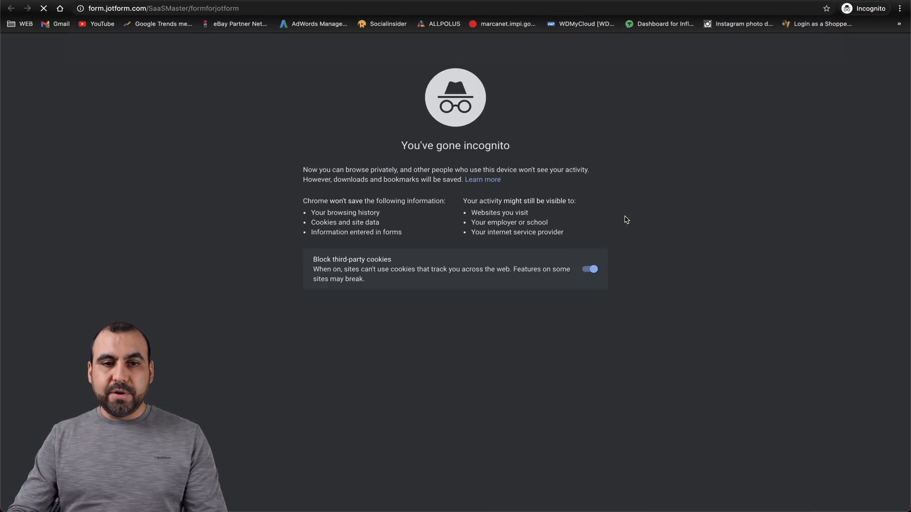